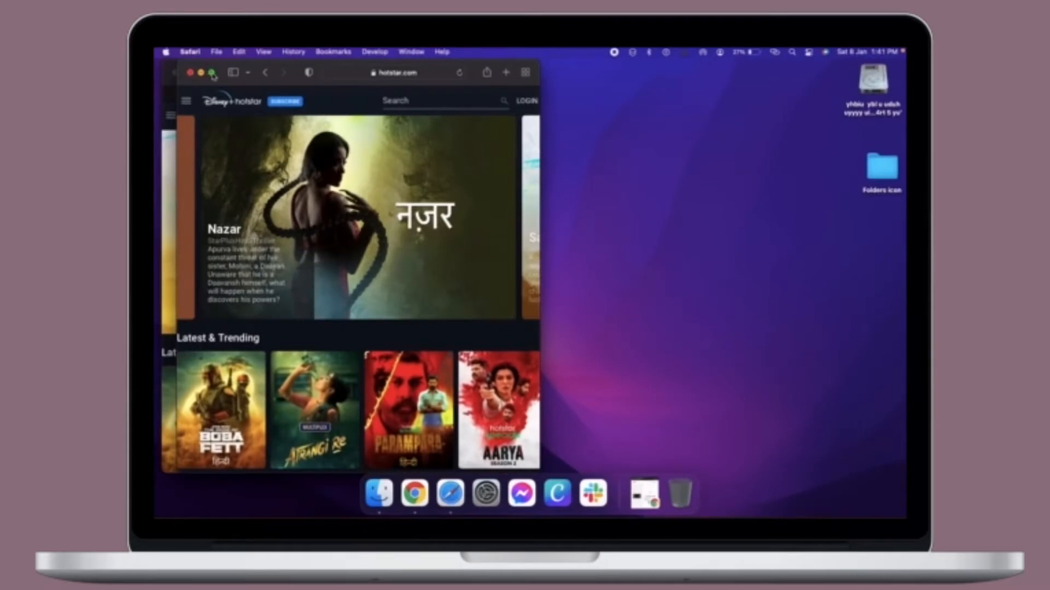
Step: Tile the Safari window so a new Start Page sits beside the Hotstar page in Split View
left_click(211, 72)
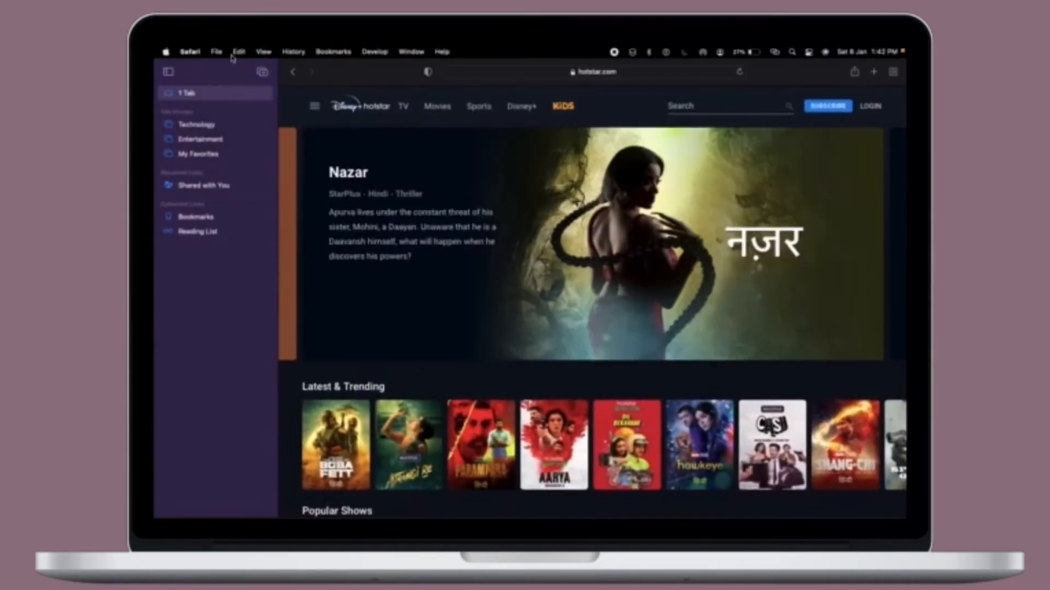
mouse_move(177, 83)
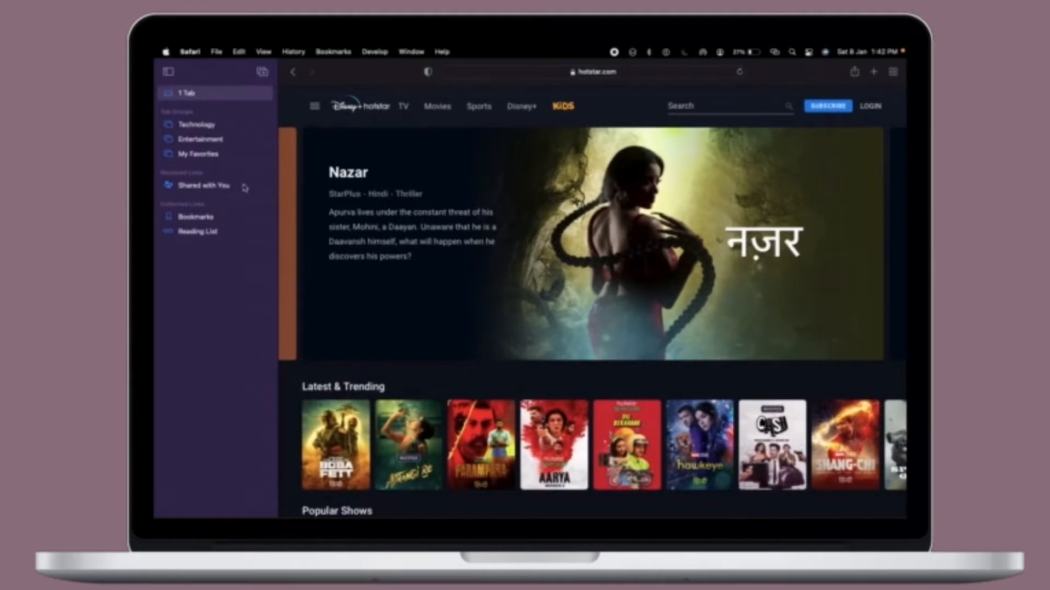
left_click(901, 246)
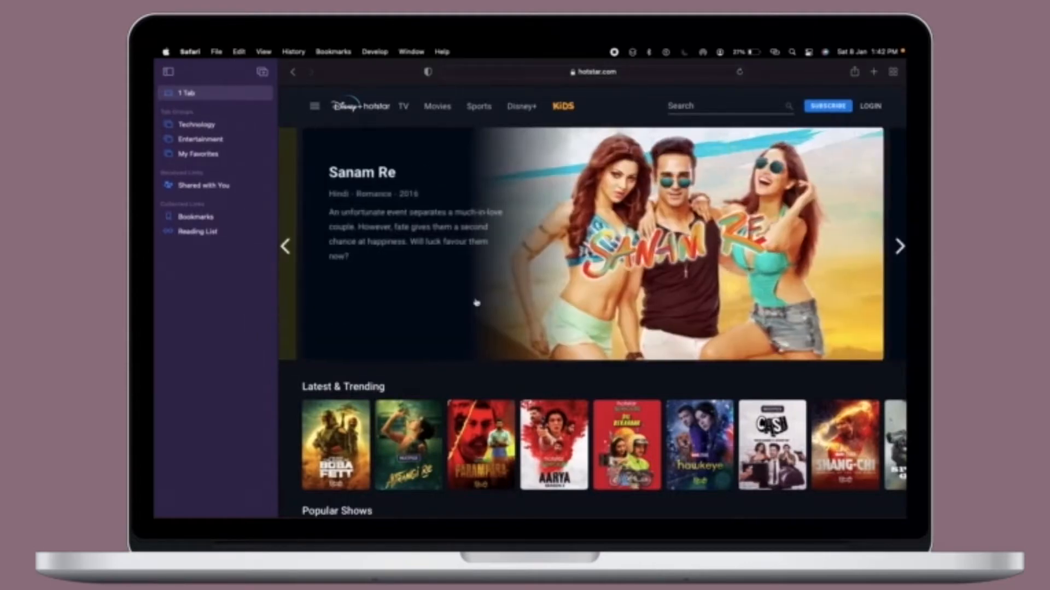
scroll("down", 3)
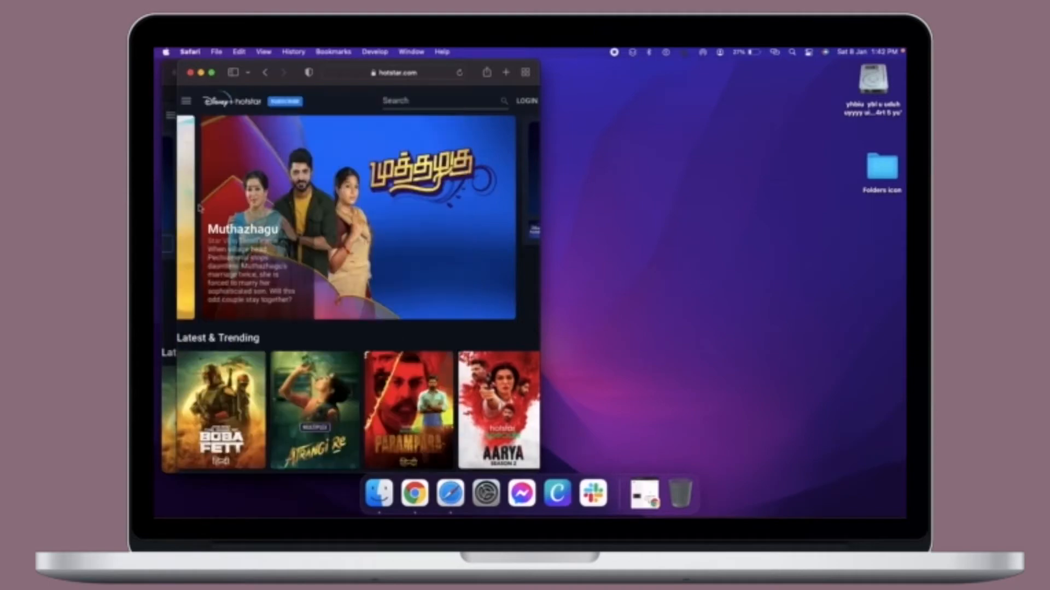
scroll("down", 3)
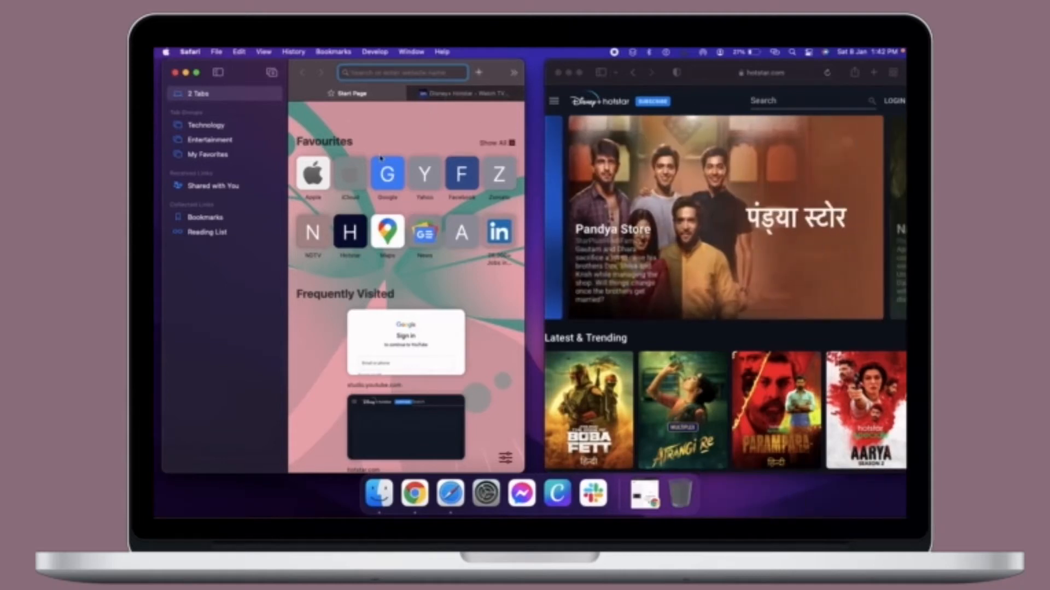
Step: Launch System Preferences from its gear icon in the Dock
left_click(166, 52)
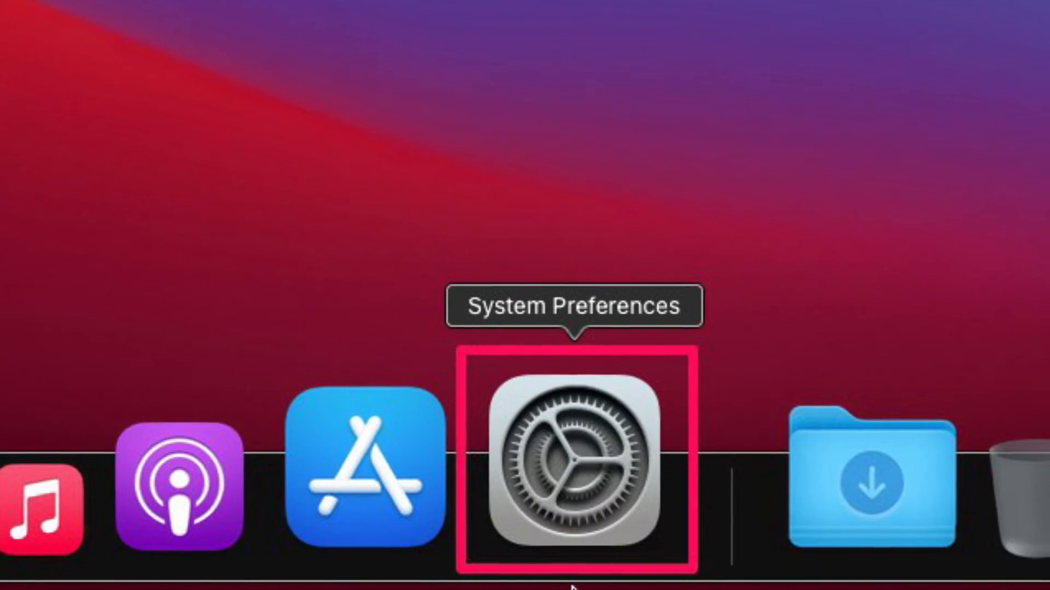
left_click(574, 461)
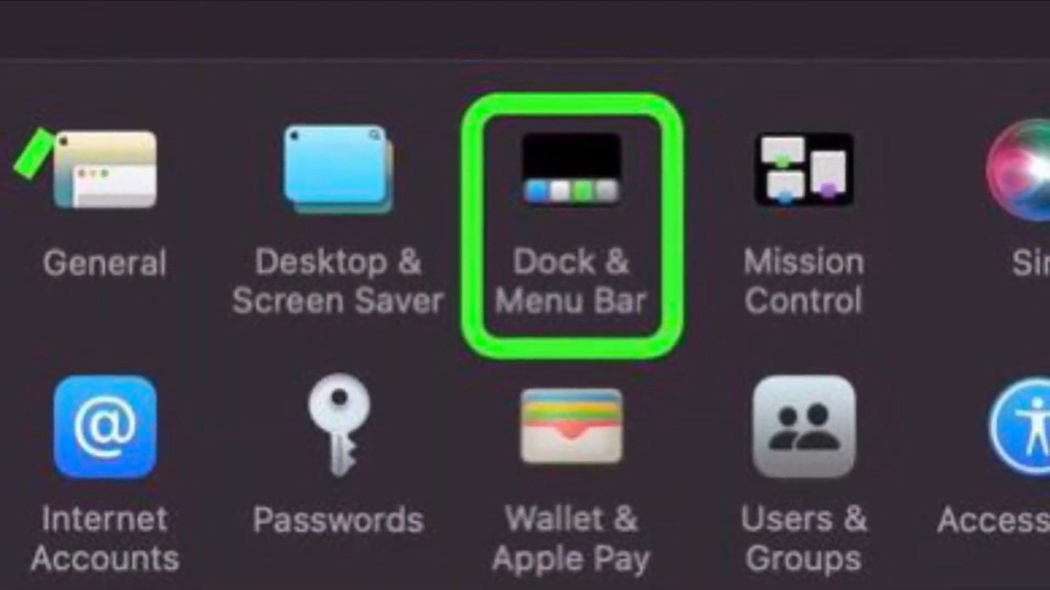
Step: Show the Dock & Menu Bar pane's Menu Bar section with full-screen auto-hide unchecked
left_click(571, 175)
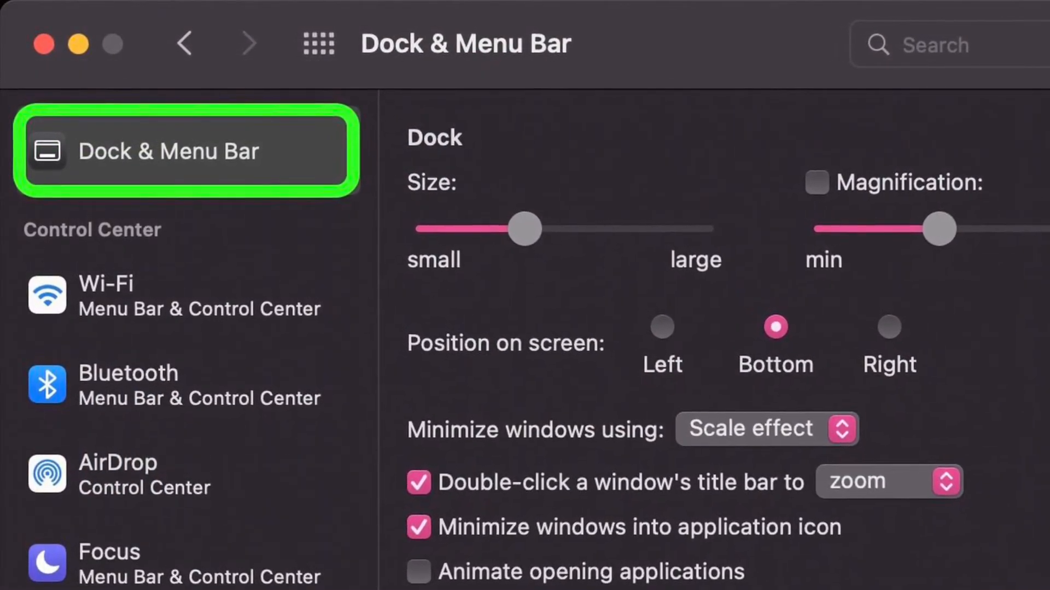
scroll("down", 3)
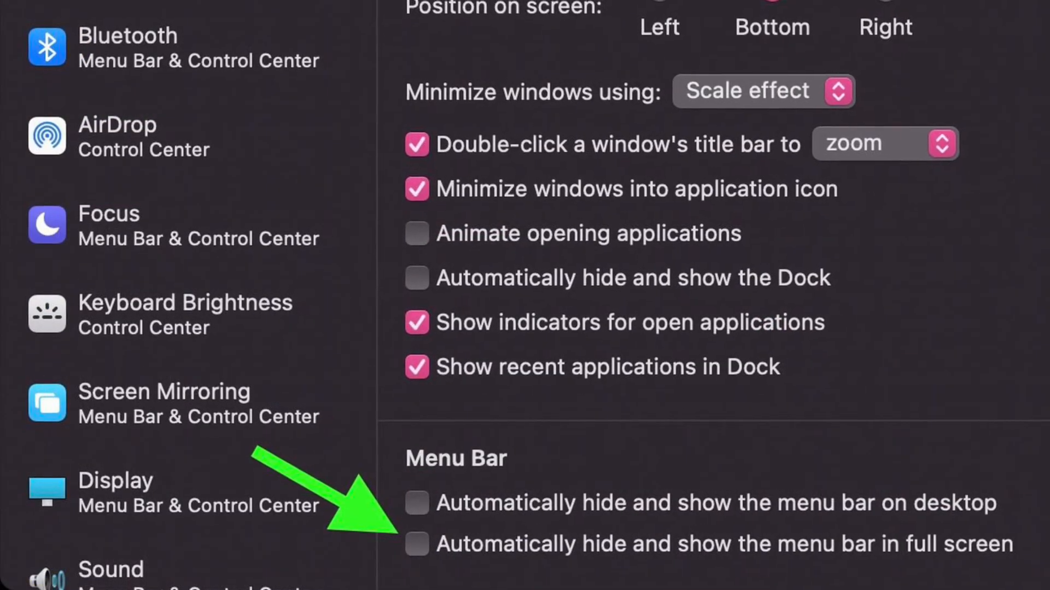